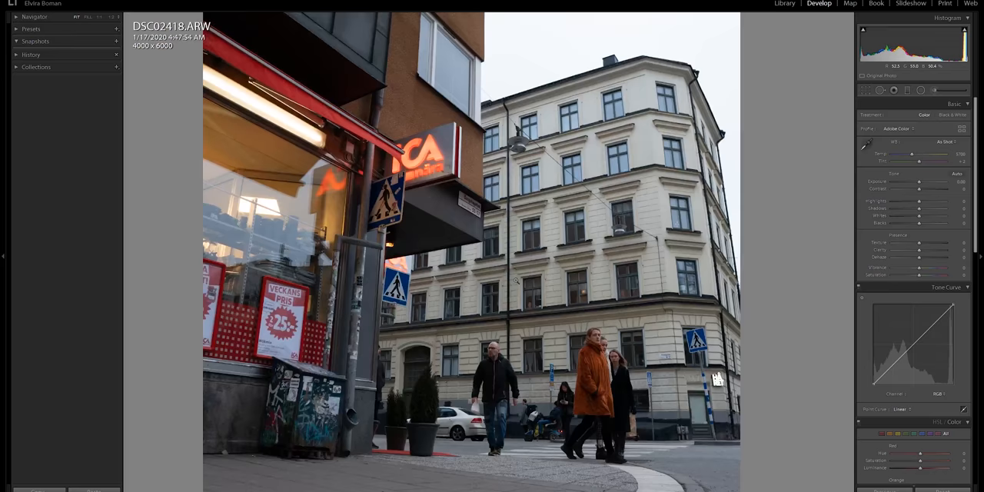
Step: Scroll the Develop right panel down to the Transform panel
scroll(down, 3)
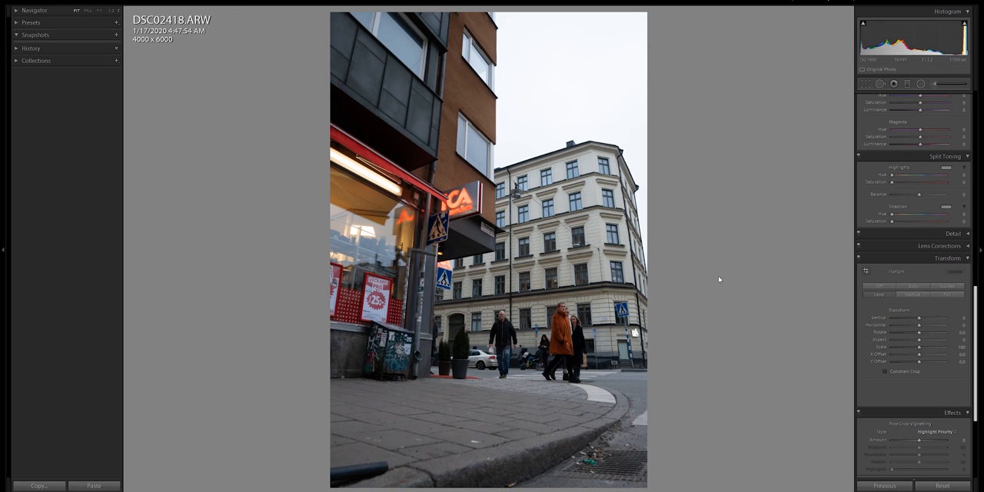
Step: Enable Profile Corrections in Lens Corrections, then switch to the Crop Overlay
click(935, 245)
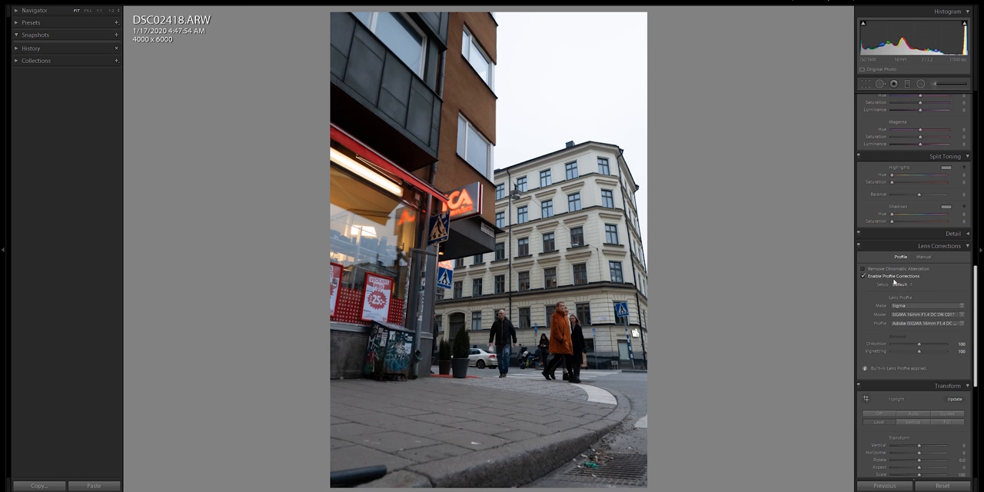
click(863, 266)
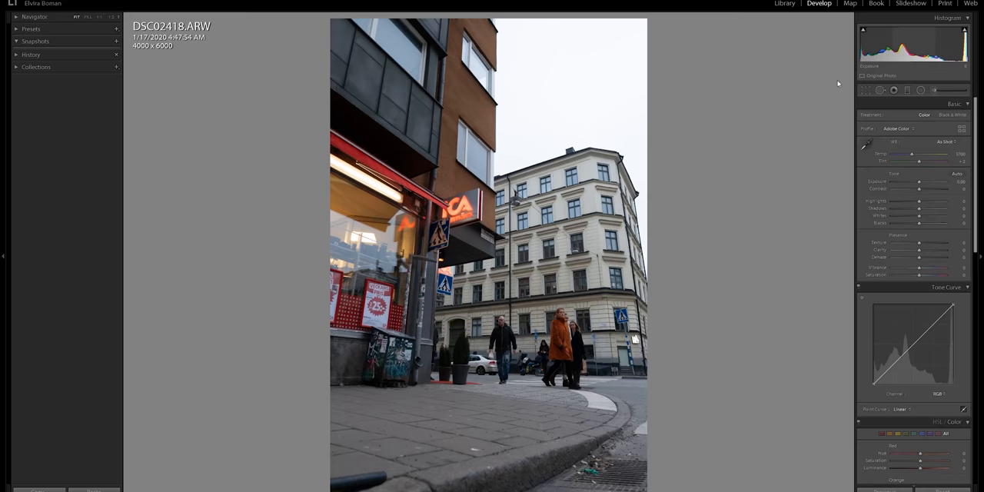
click(823, 136)
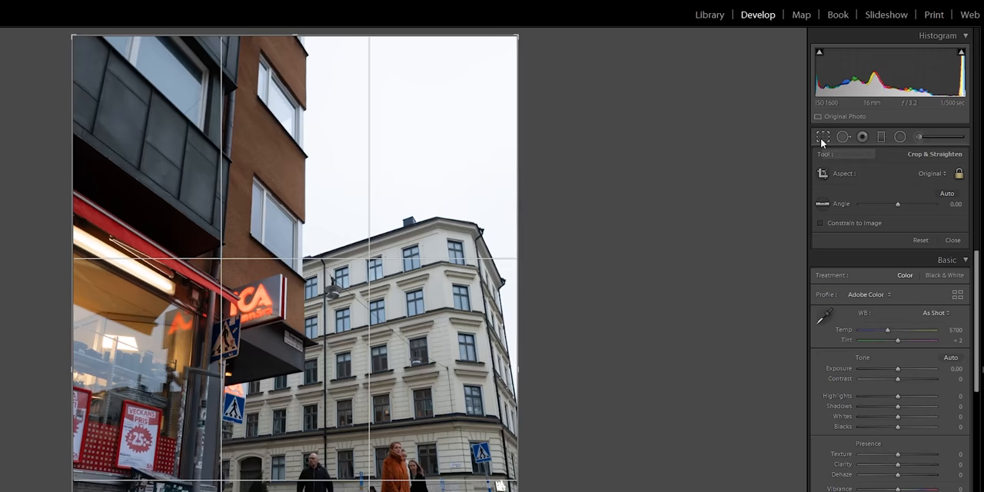